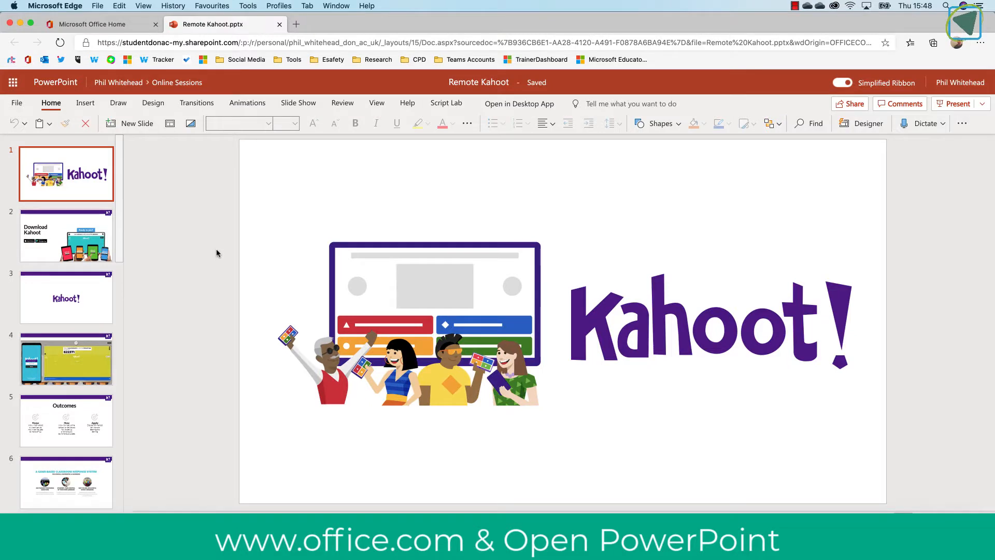
{"action": "mouse_move", "coordinate": [155, 268]}
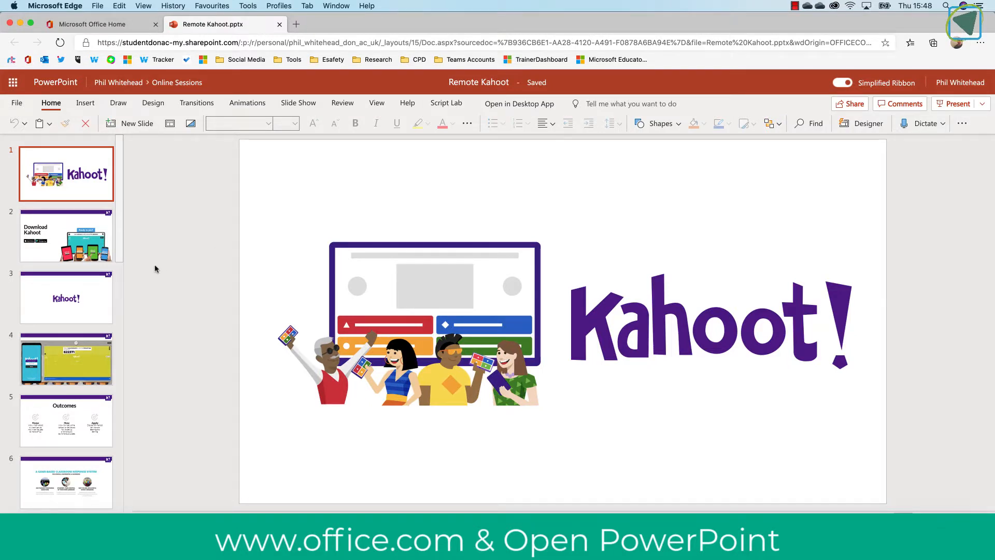
Bring up the slide options for slide 7 in the thumbnail pane.
{"action": "scroll", "scroll_direction": "down", "scroll_amount": 3}
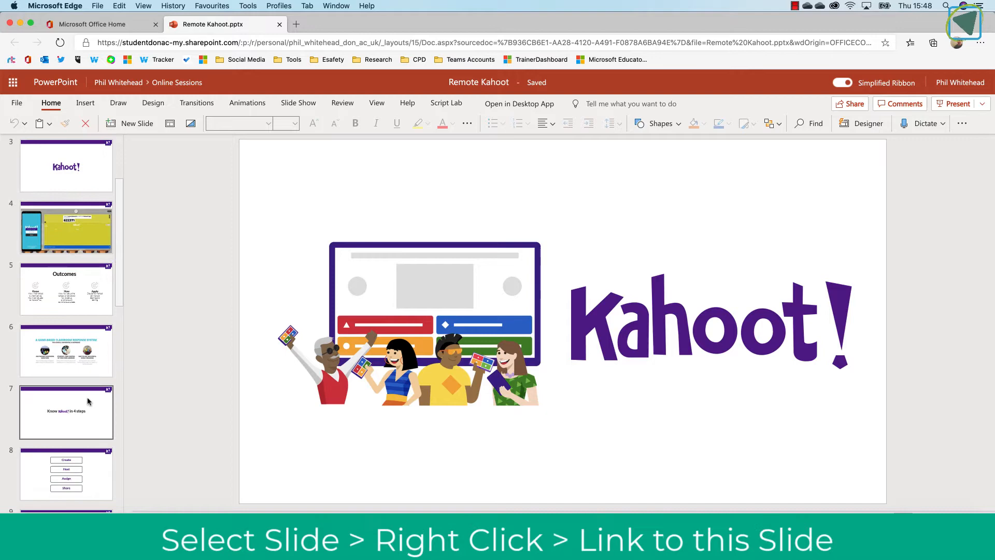
{"action": "right_click", "coordinate": [67, 411]}
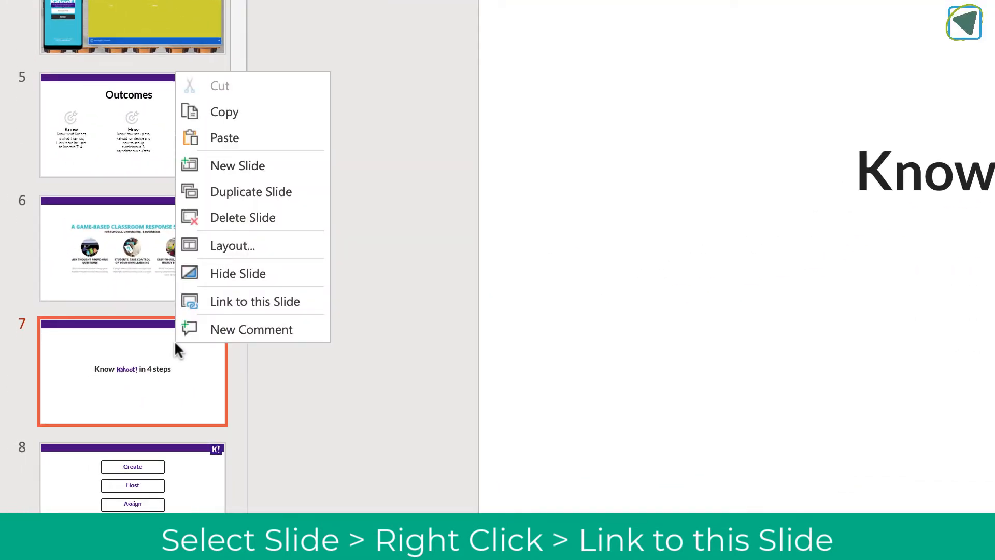
{"action": "mouse_move", "coordinate": [255, 301]}
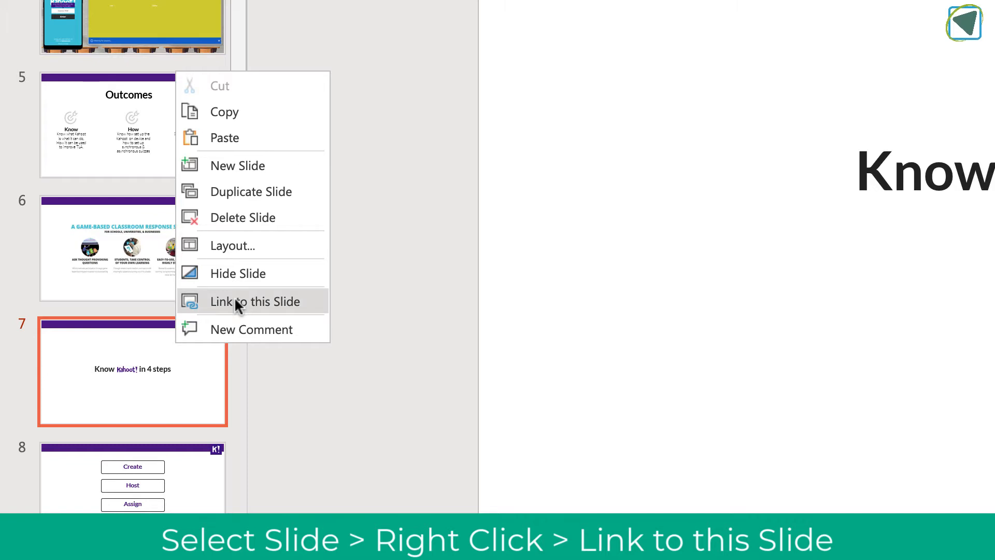
Create a link to slide 7 set to Anyone with the link with editing allowed, and apply it.
{"action": "left_click", "coordinate": [255, 301]}
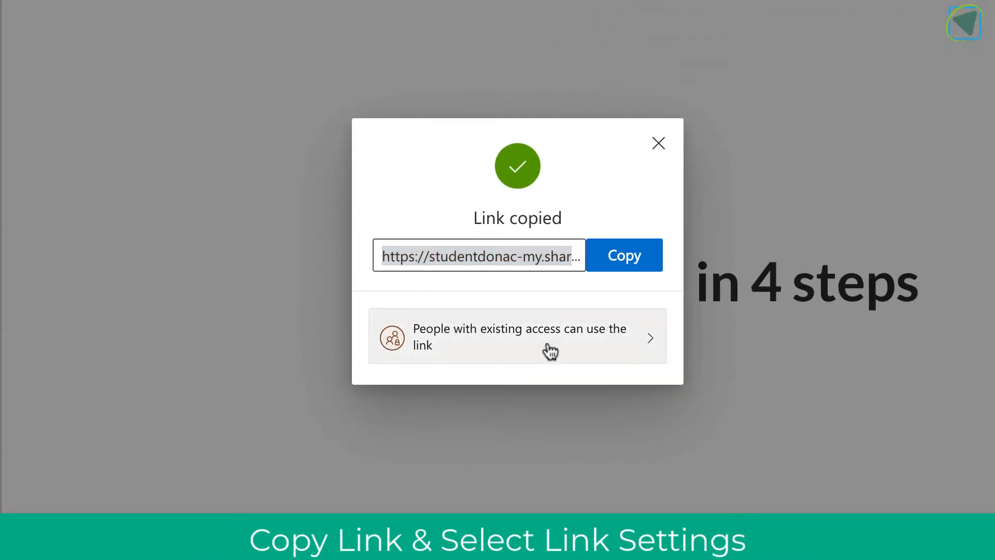
{"action": "left_click", "coordinate": [517, 336]}
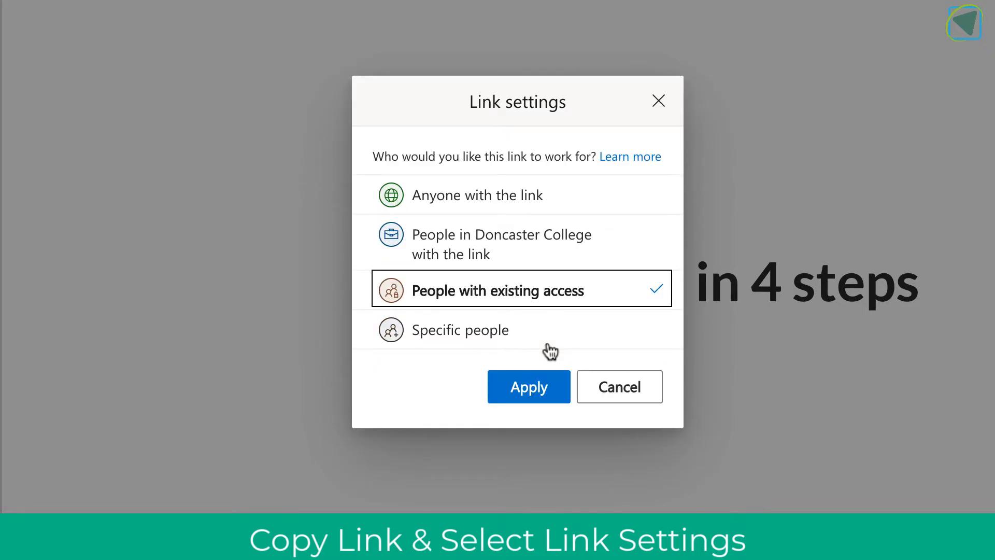
{"action": "mouse_move", "coordinate": [552, 200]}
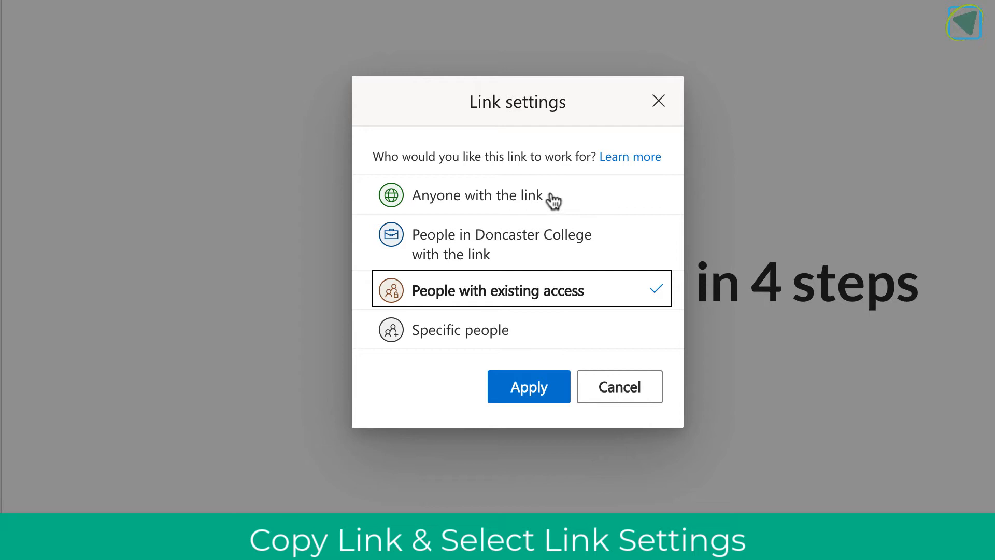
{"action": "left_click", "coordinate": [479, 195]}
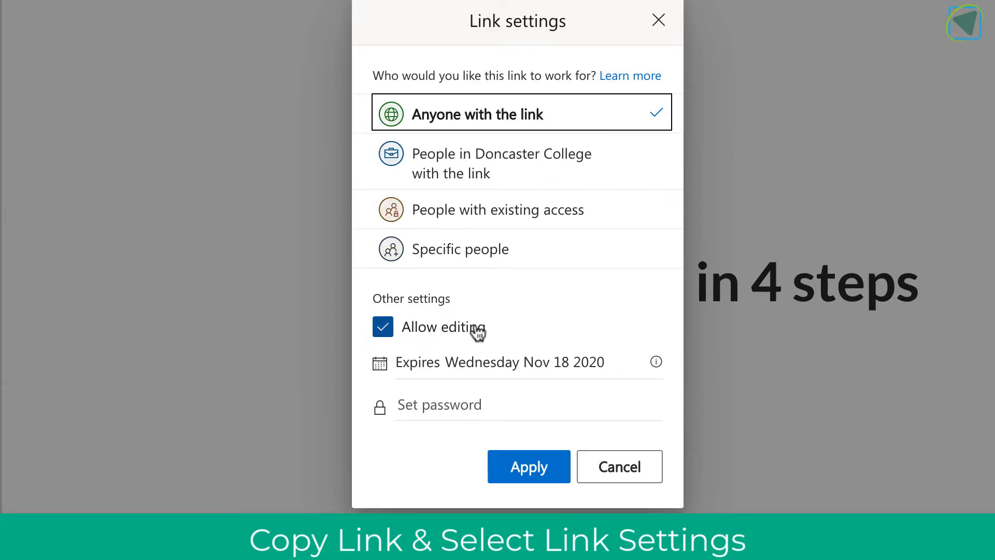
{"action": "left_click", "coordinate": [528, 466]}
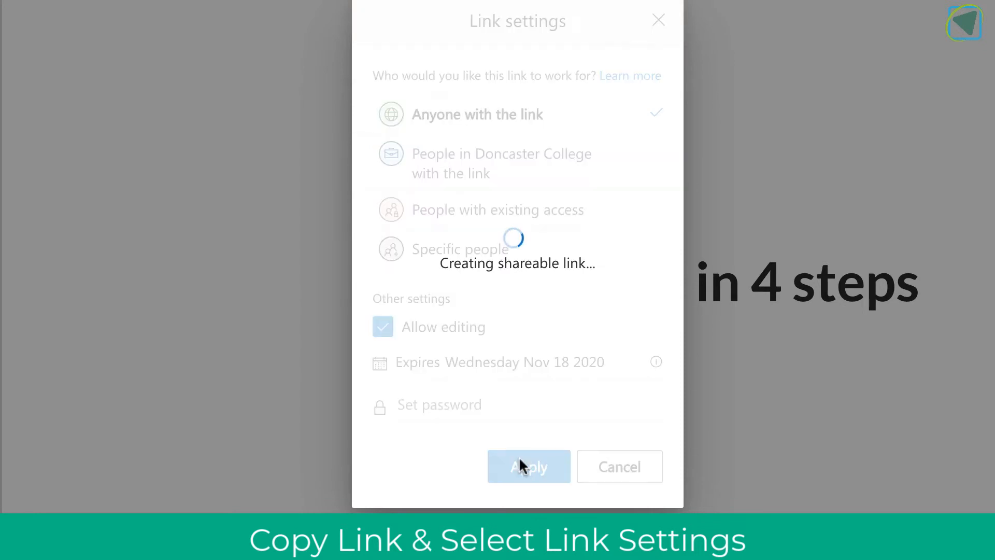
Follow the copied link in a separate Personal-profile Edge window, landing on slide 7 as a guest at the Insert ribbon.
{"action": "left_click", "coordinate": [527, 466]}
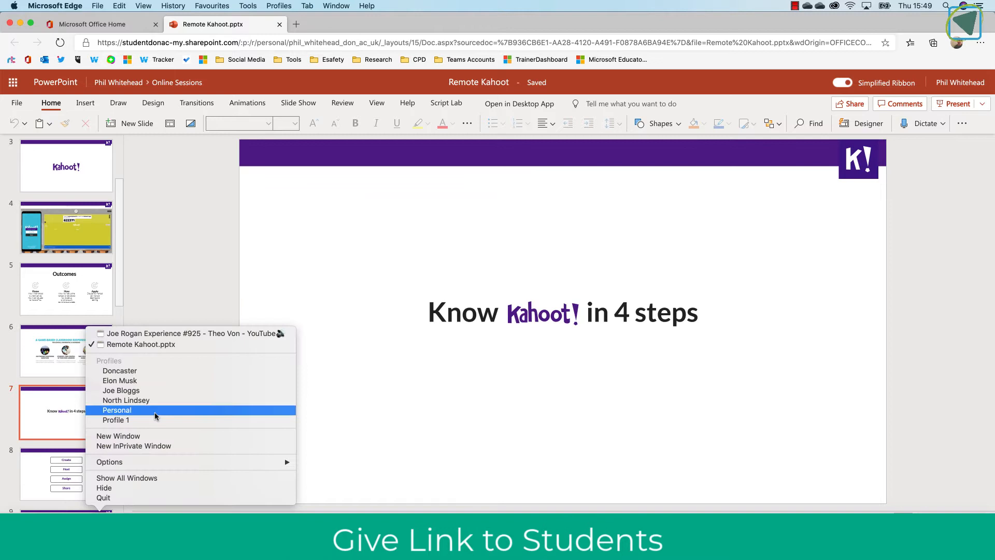
{"action": "left_click", "coordinate": [117, 436]}
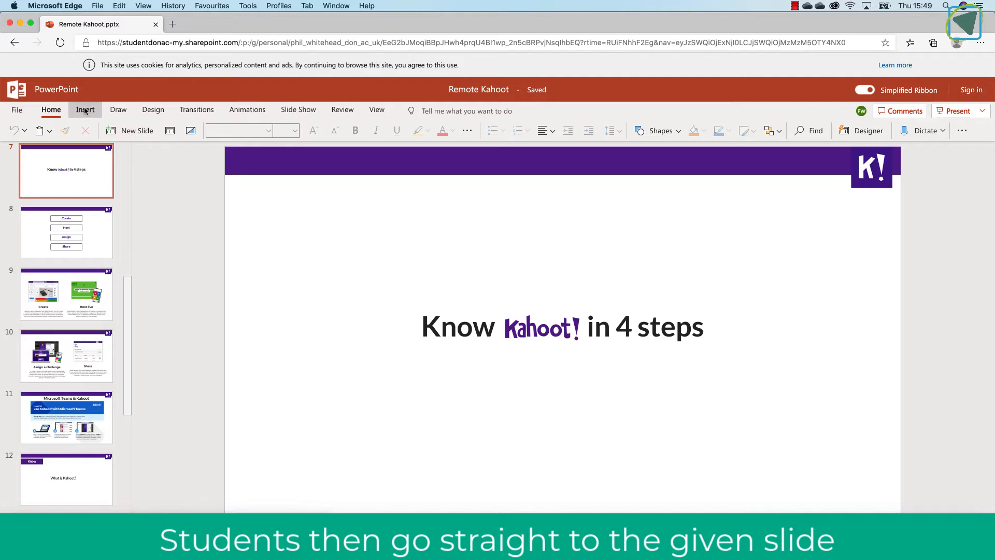
{"action": "left_click", "coordinate": [199, 107]}
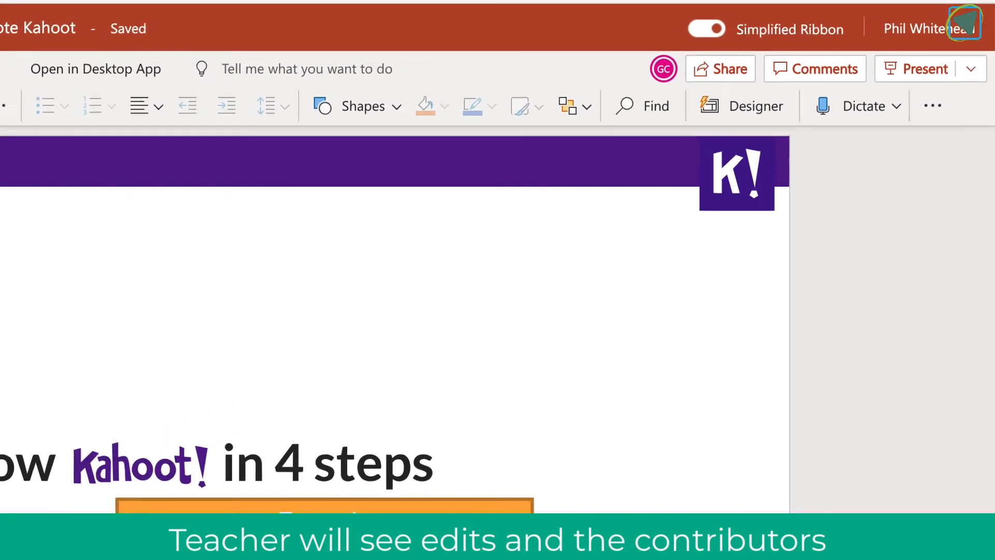
From the owner's window, check via the GC avatar that Guest Contributor is editing slide 7.
{"action": "left_click", "coordinate": [662, 69]}
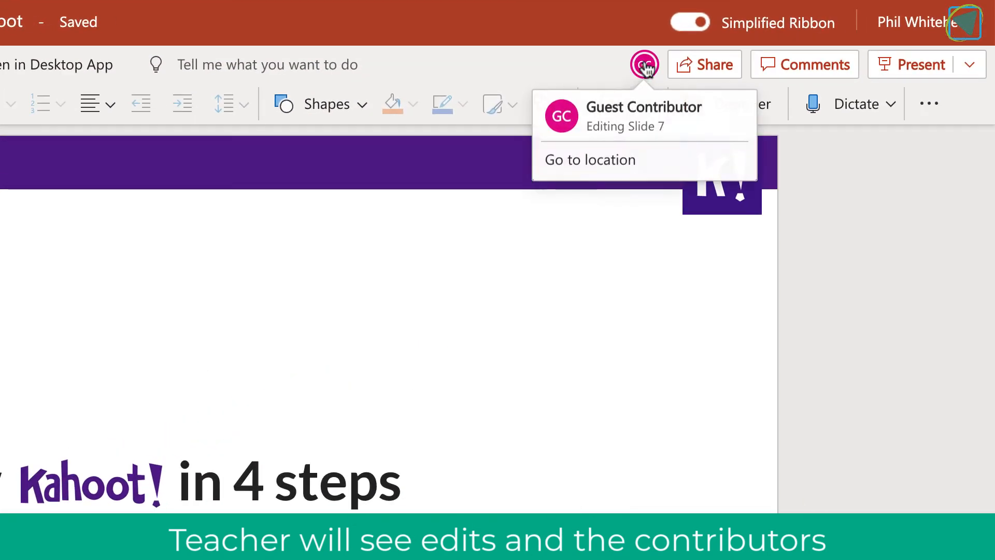
{"action": "mouse_move", "coordinate": [731, 106]}
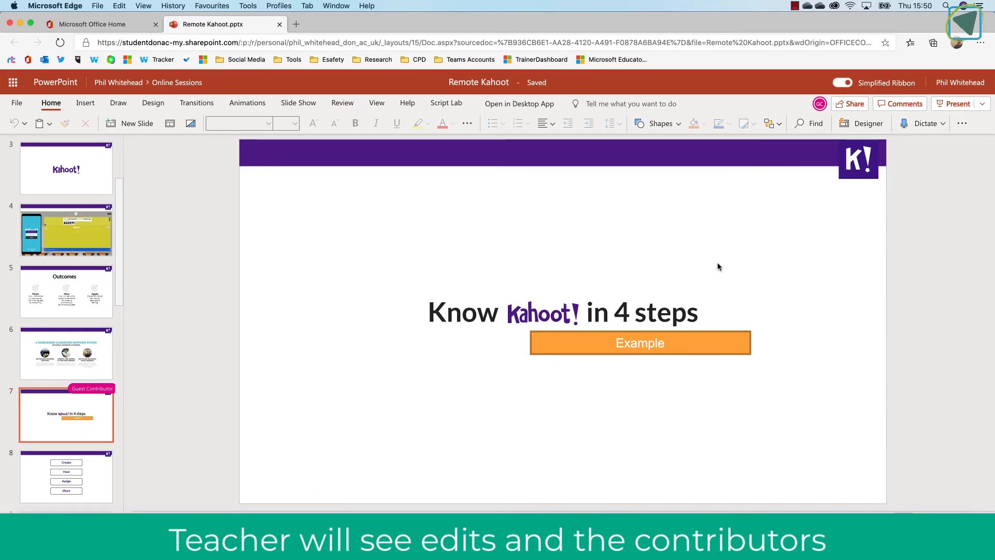
{"action": "mouse_move", "coordinate": [150, 352]}
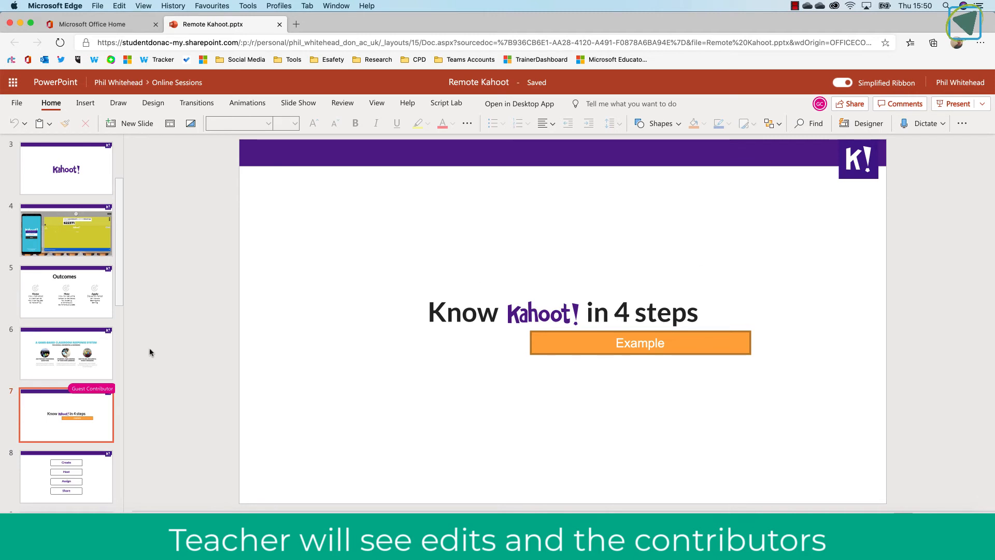
Select slide 12, 'What is Kahoot?', and start a Link to this Slide for it.
{"action": "scroll", "scroll_direction": "down", "scroll_amount": 3}
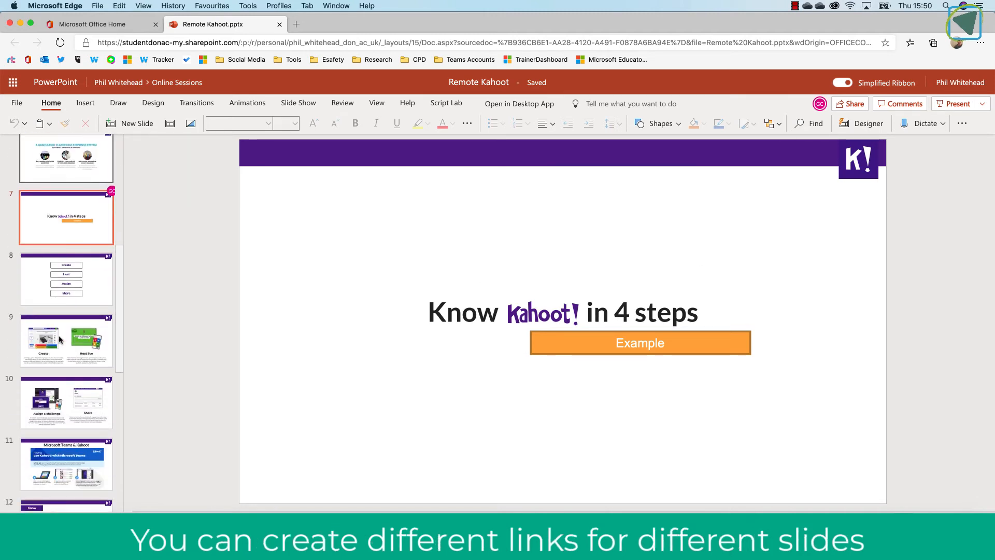
{"action": "left_click", "coordinate": [67, 461]}
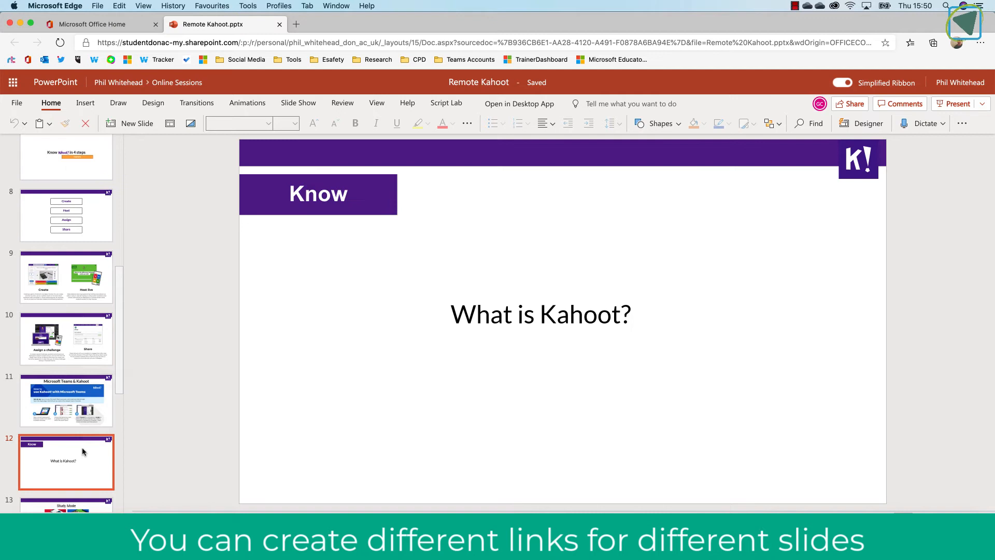
{"action": "right_click", "coordinate": [66, 463]}
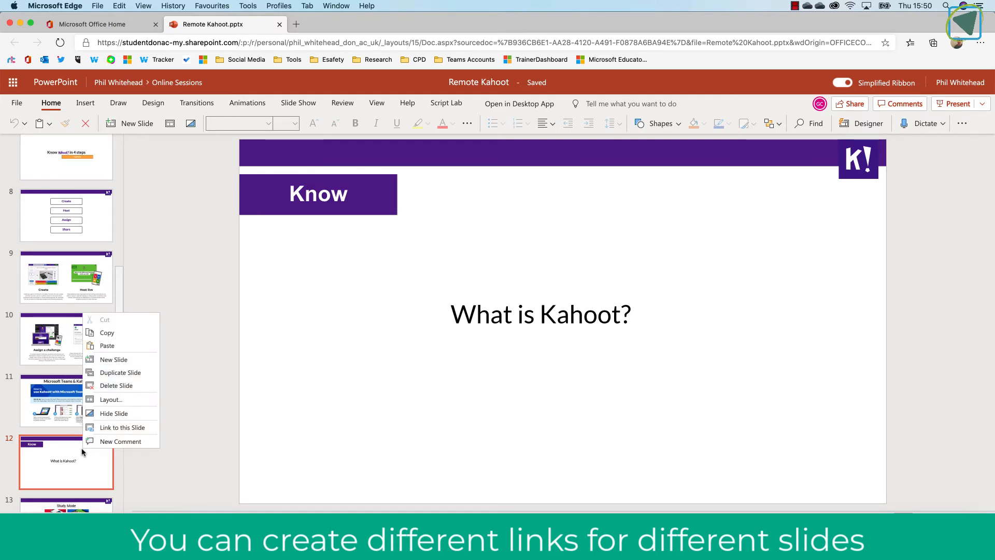
{"action": "left_click", "coordinate": [123, 427]}
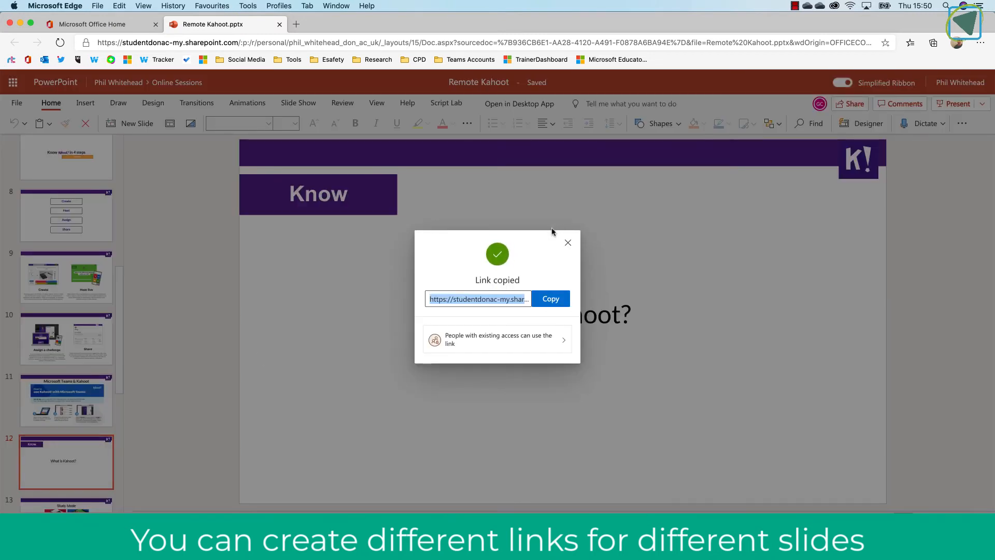
Set the slide 12 link to Anyone with the link, copy it and dismiss the confirmation.
{"action": "left_click", "coordinate": [497, 339]}
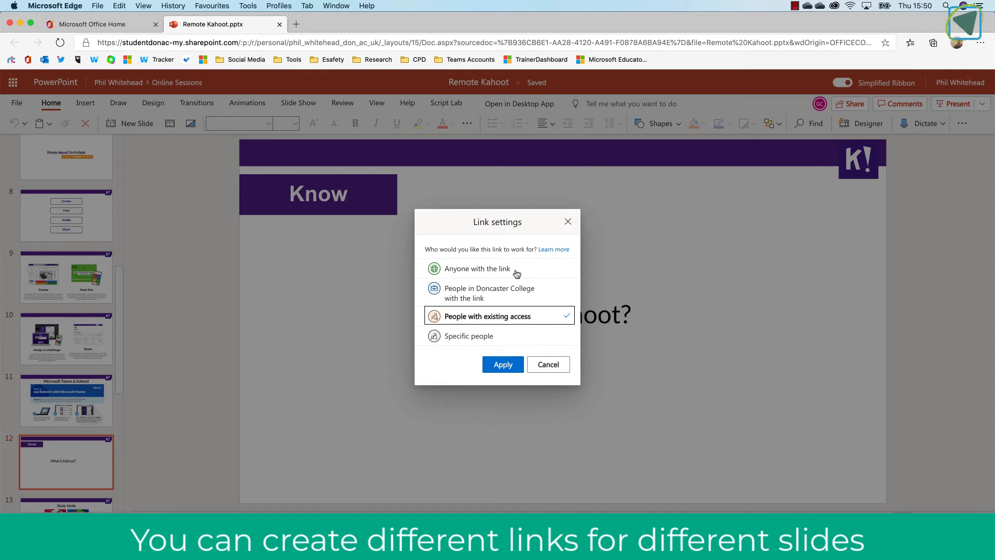
{"action": "left_click", "coordinate": [502, 364]}
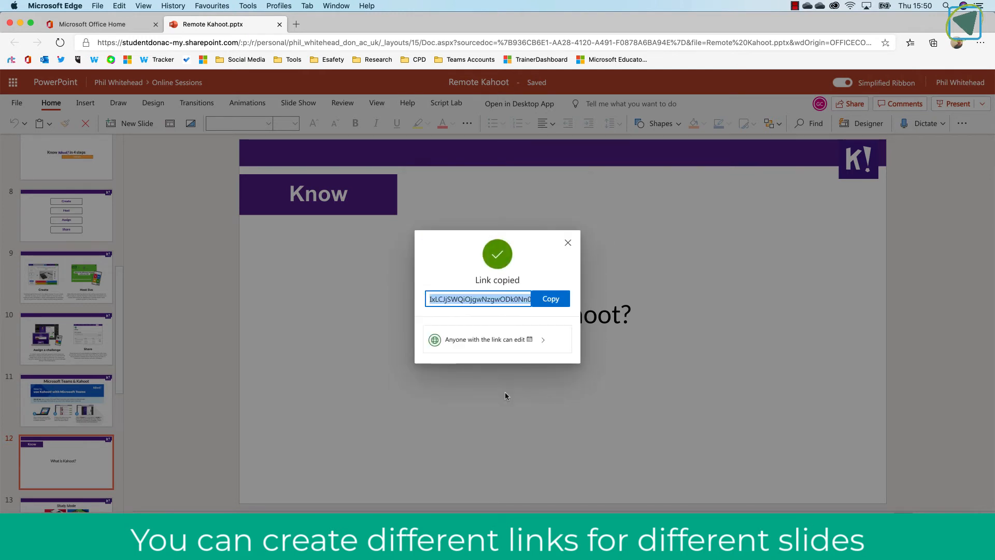
{"action": "left_click", "coordinate": [550, 298]}
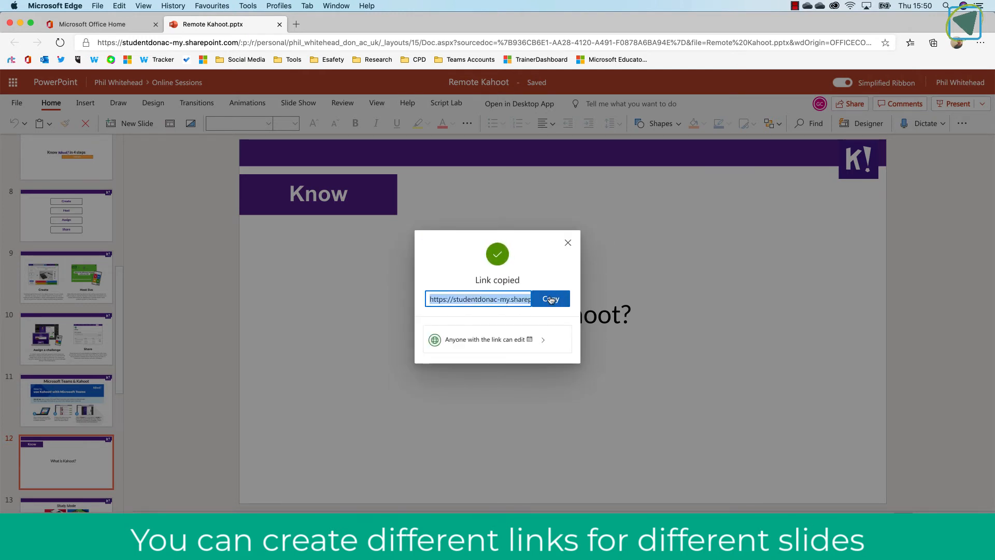
{"action": "left_click", "coordinate": [567, 243]}
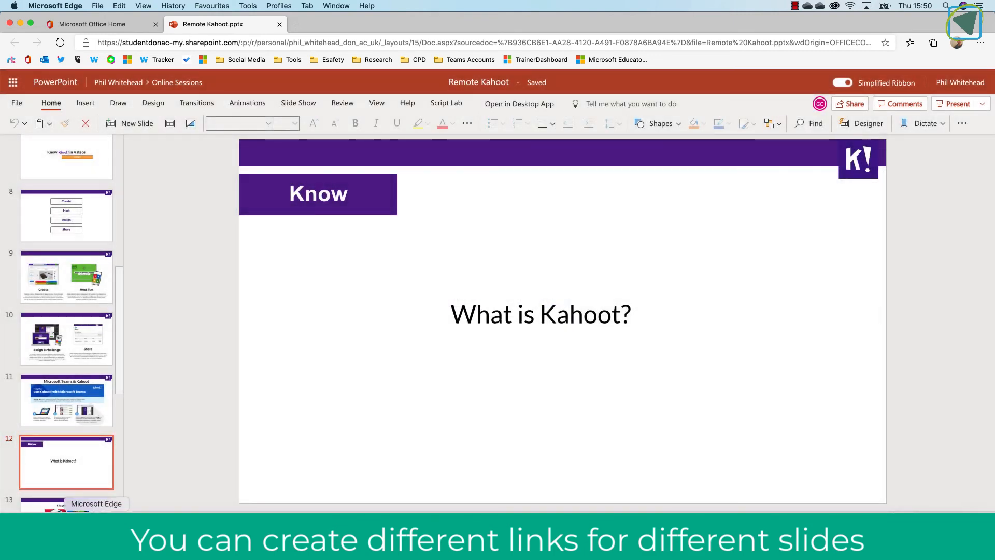